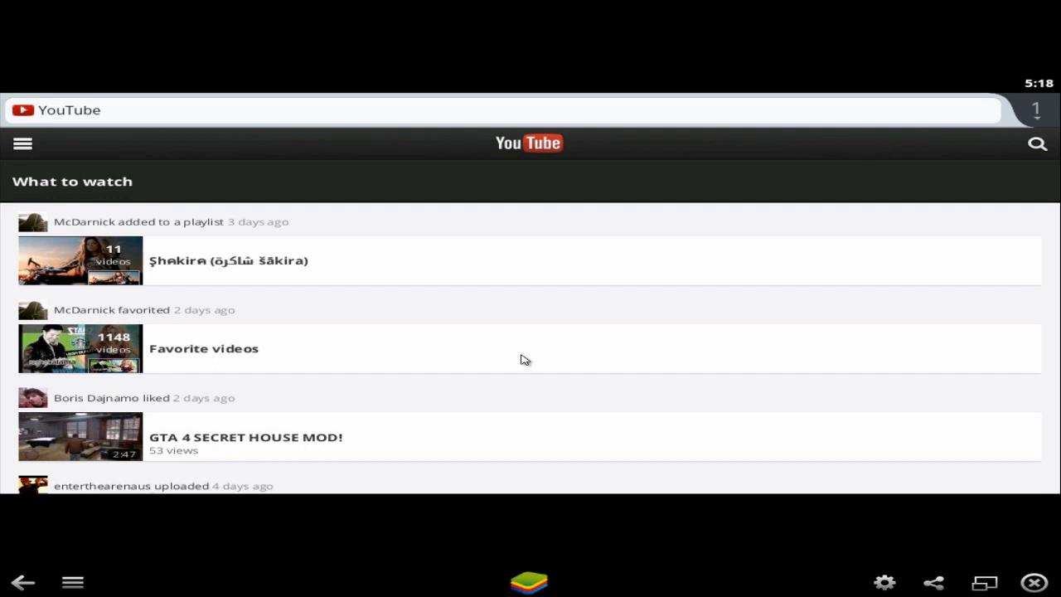
mouse_move(517, 362)
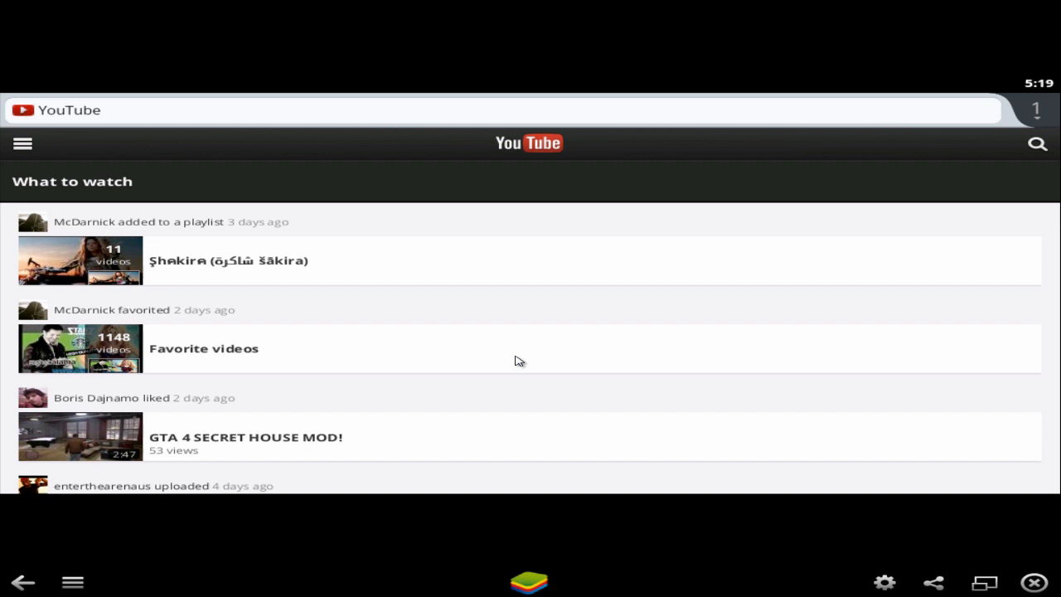
mouse_move(491, 362)
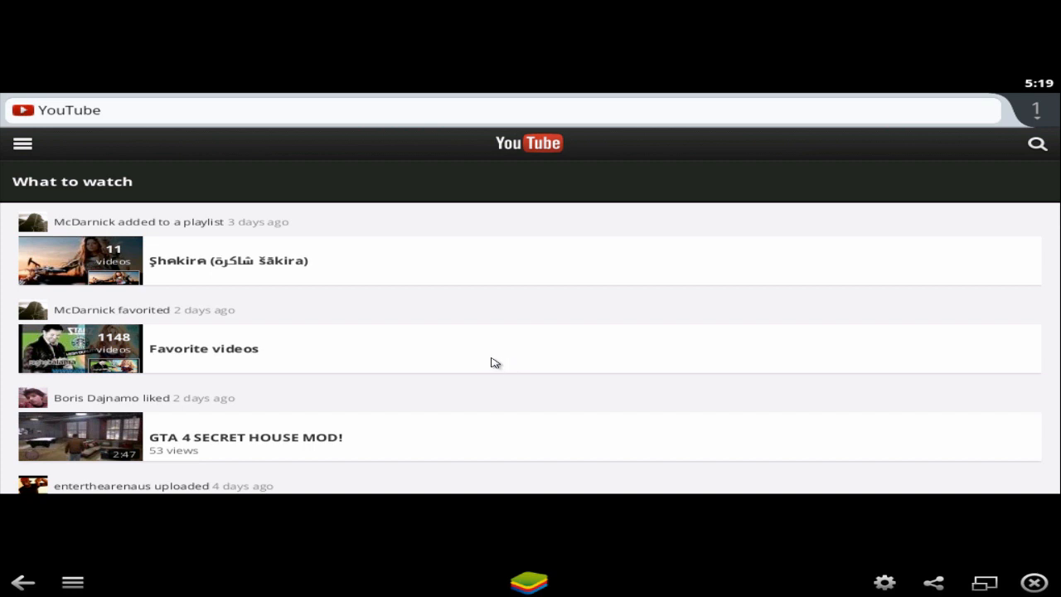
mouse_move(501, 298)
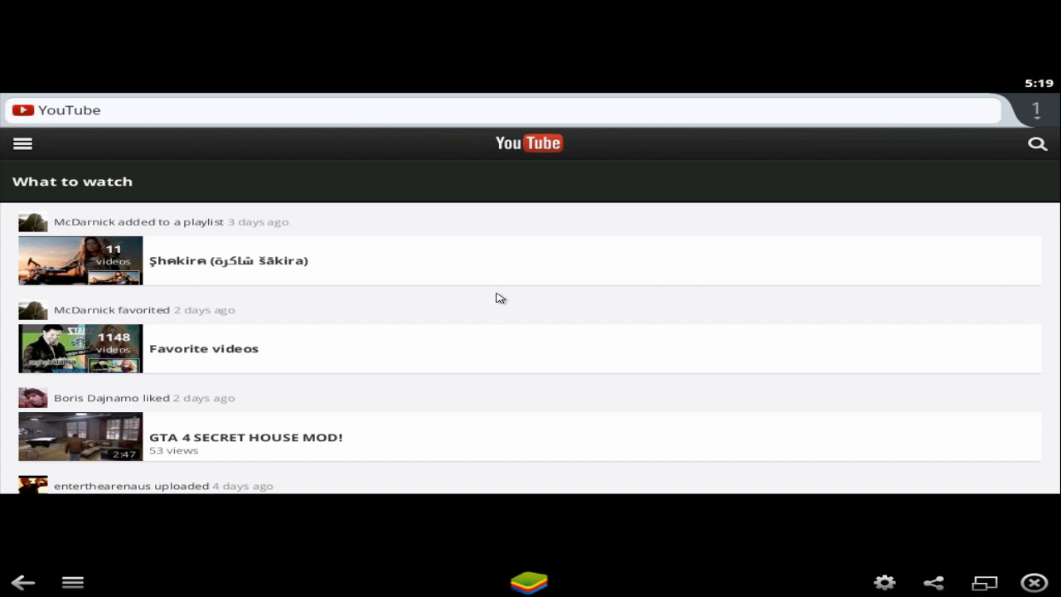
mouse_move(574, 232)
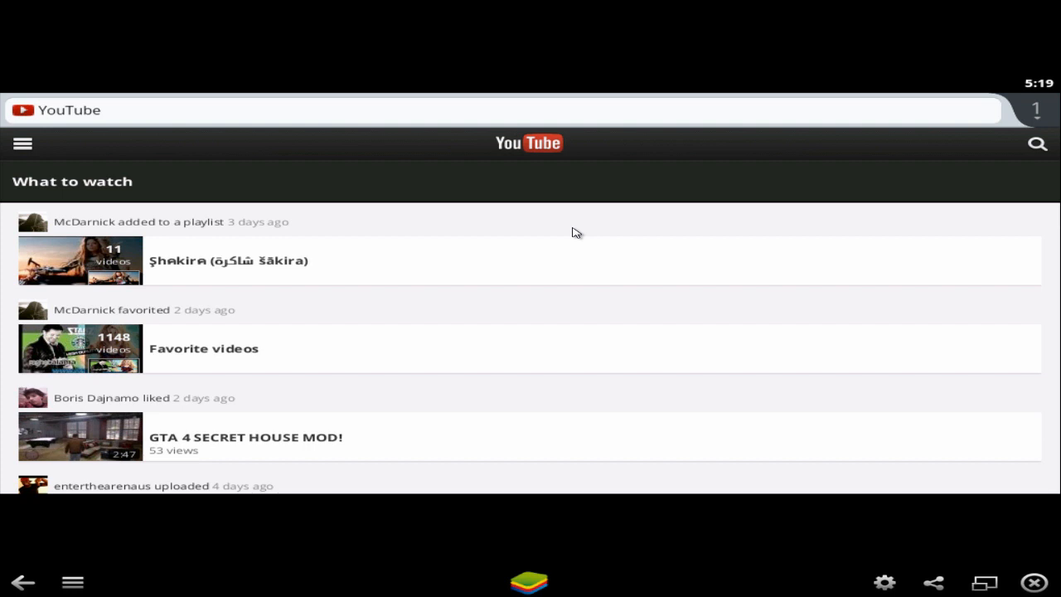
mouse_move(520, 202)
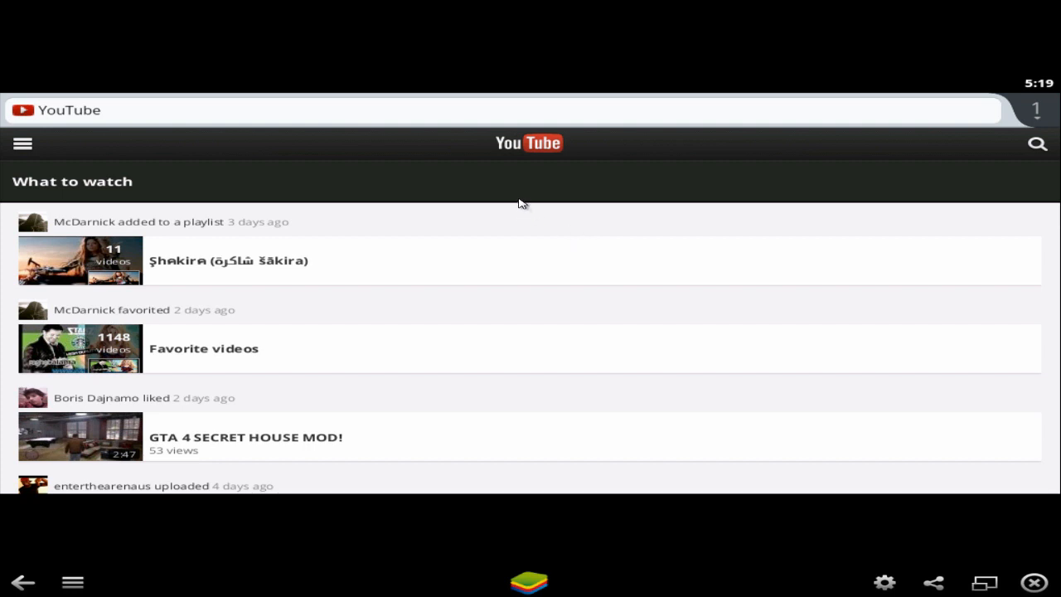
mouse_move(948, 117)
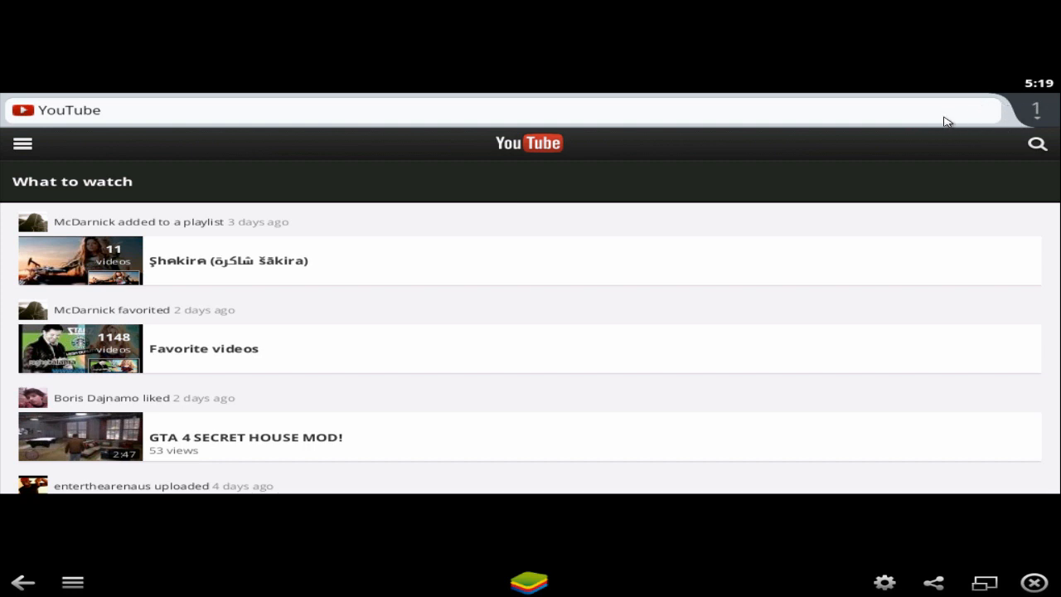
mouse_move(1019, 74)
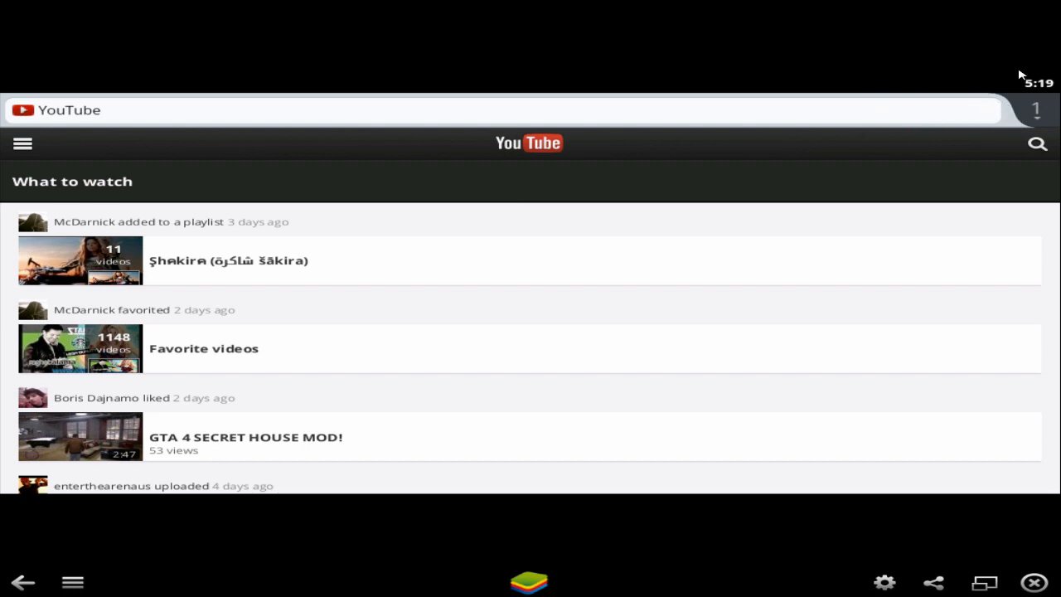
mouse_move(186, 180)
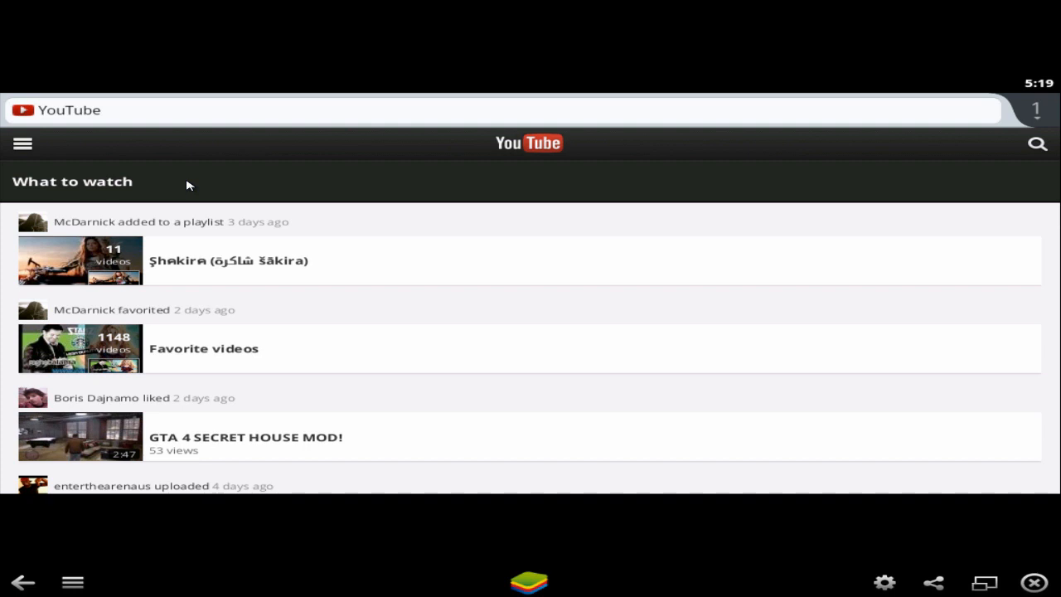
mouse_move(23, 146)
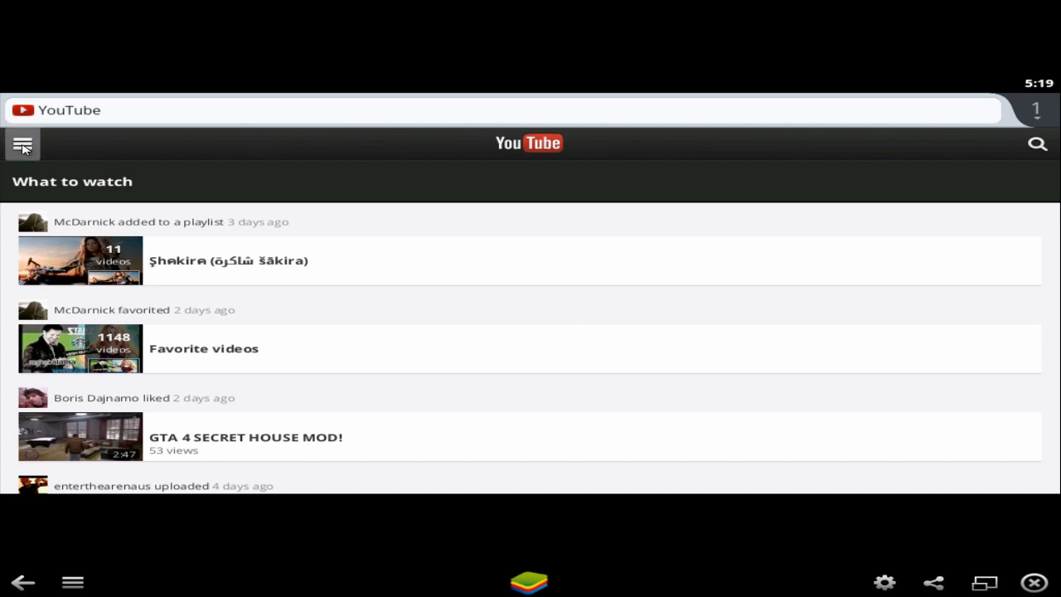
- Reveal the account sections including Watch Later, Watch History and Playlists
click(23, 143)
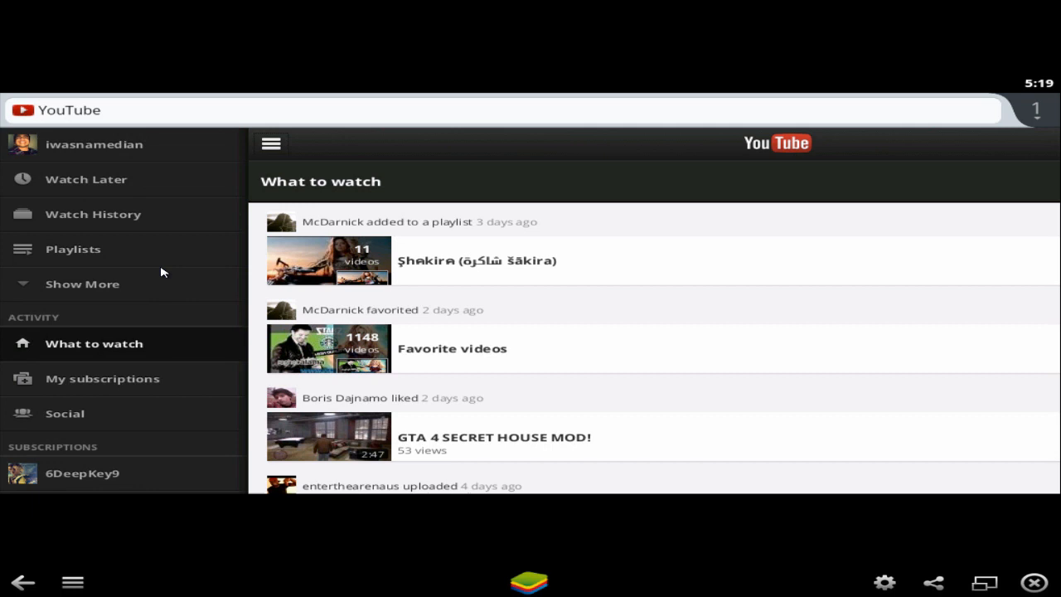
mouse_move(143, 323)
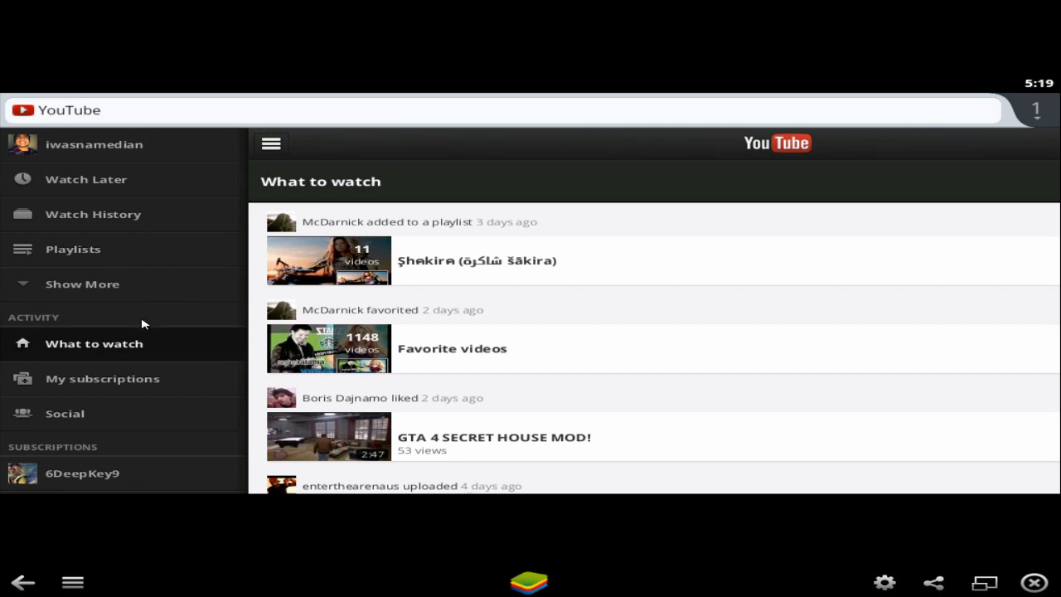
mouse_move(162, 289)
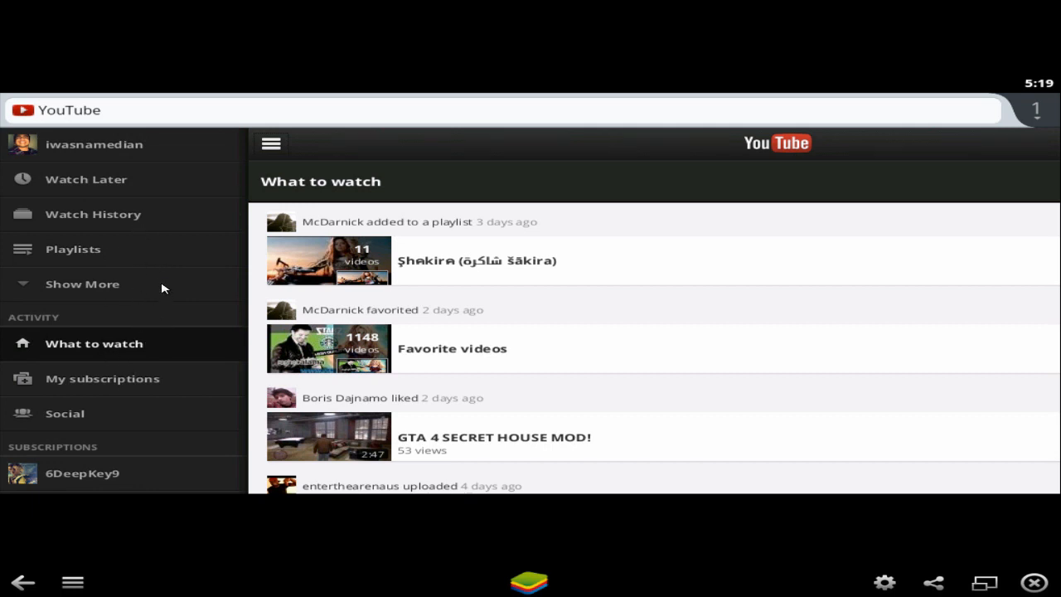
mouse_move(107, 222)
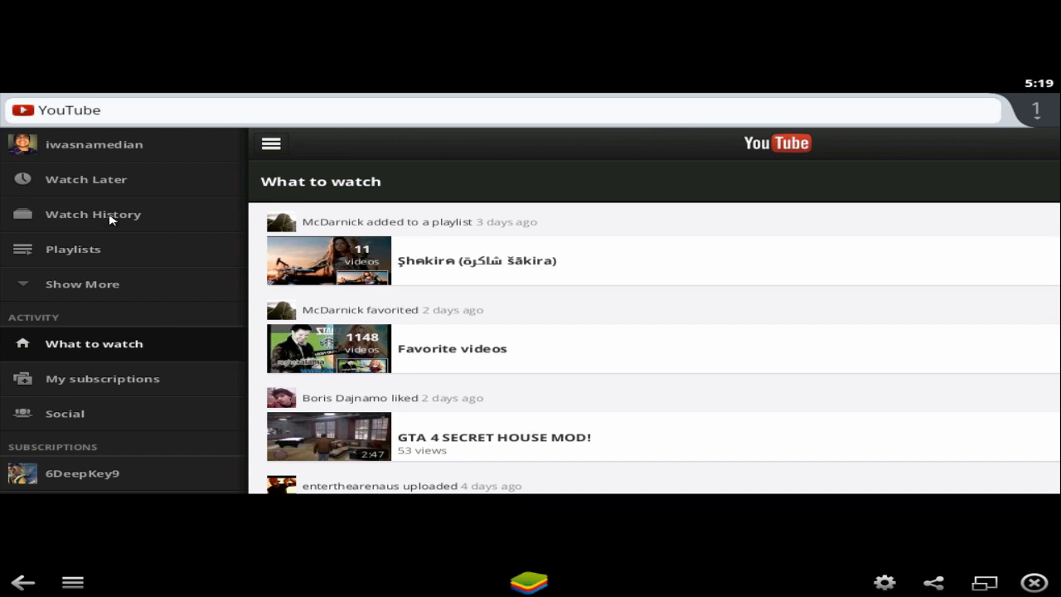
- Go to the History page listing previously watched videos
click(92, 214)
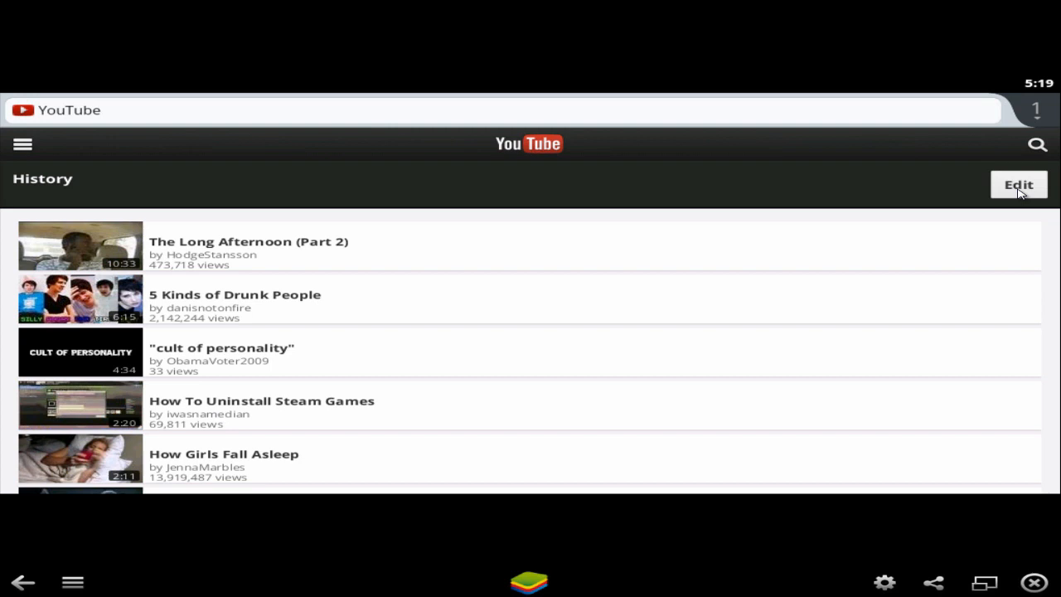
mouse_move(1006, 199)
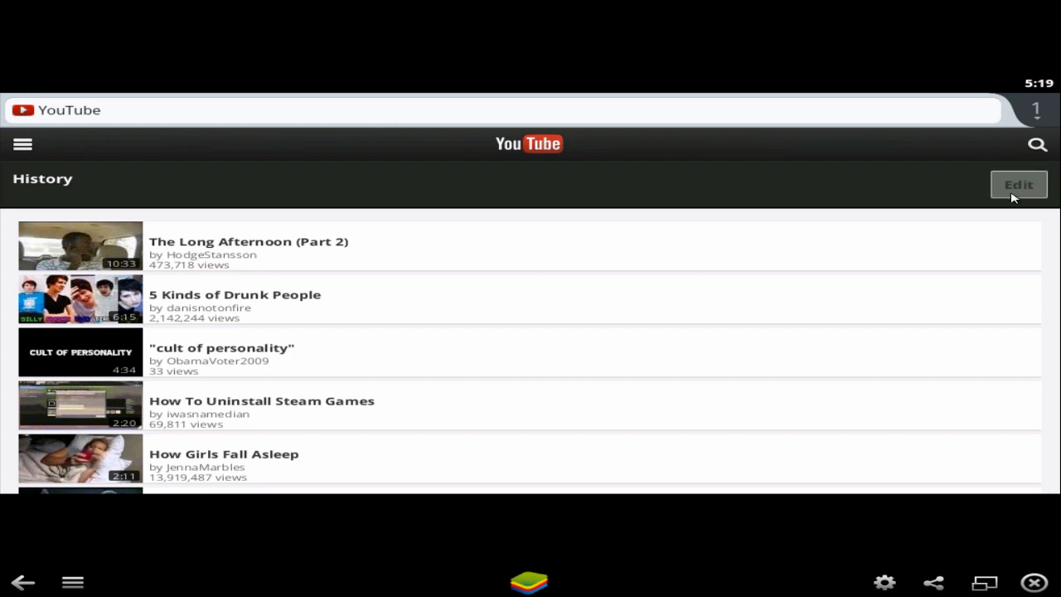
- Delete The Long Afternoon (Part 2), 5 Kinds of Drunk People, cult of personality, How Girls Fall Asleep and the Samsung Galaxy backup video
click(1018, 184)
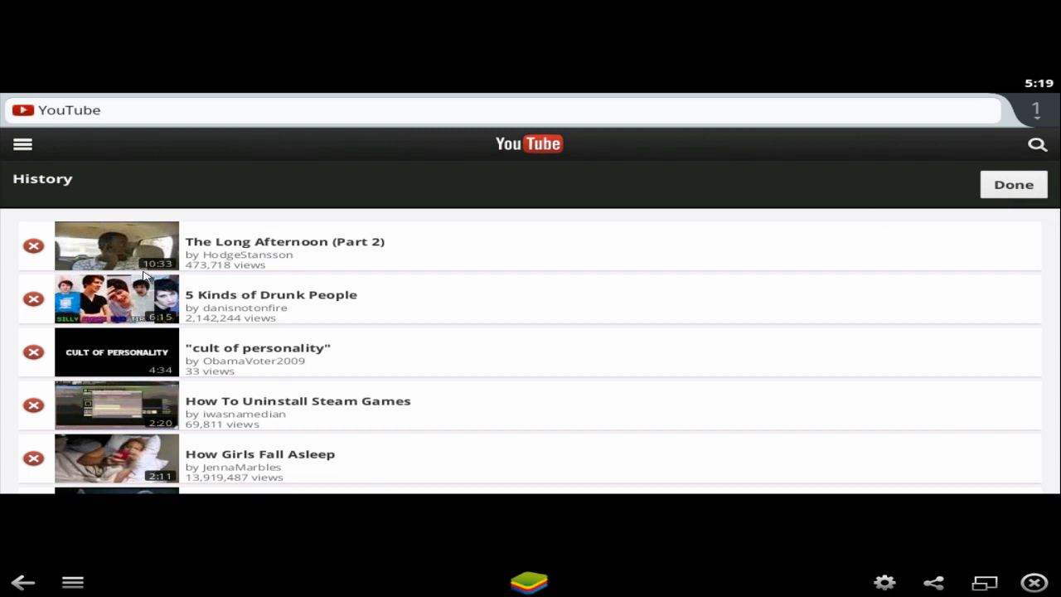
scroll(down, 3)
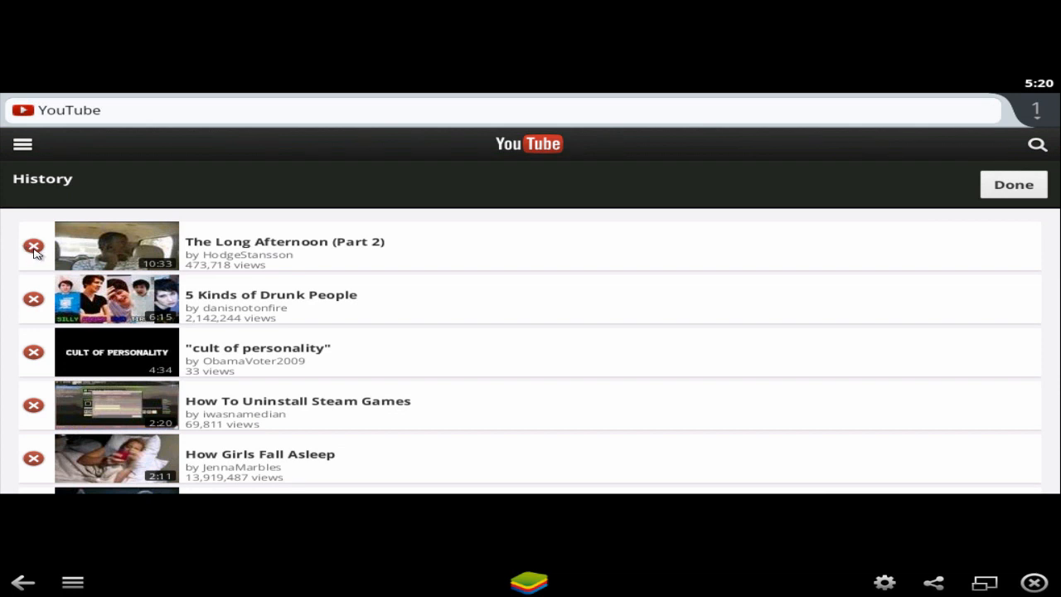
mouse_move(354, 207)
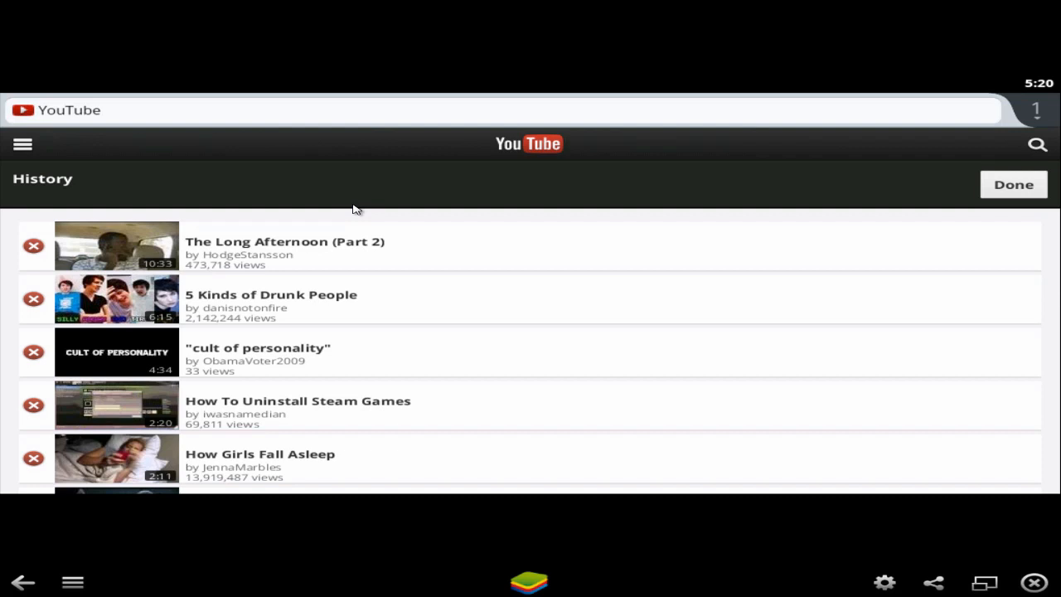
mouse_move(341, 214)
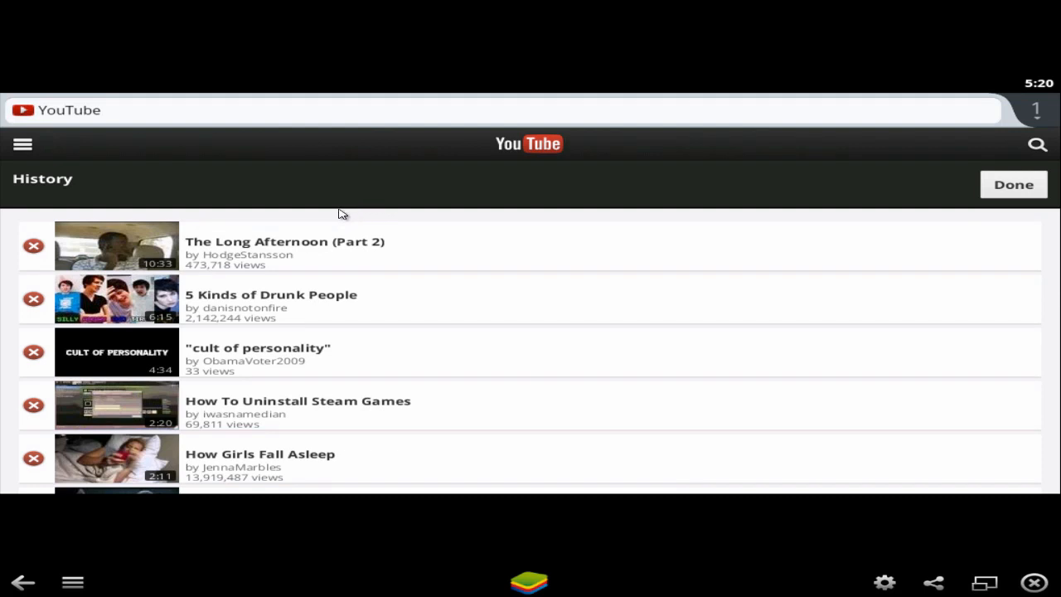
mouse_move(338, 218)
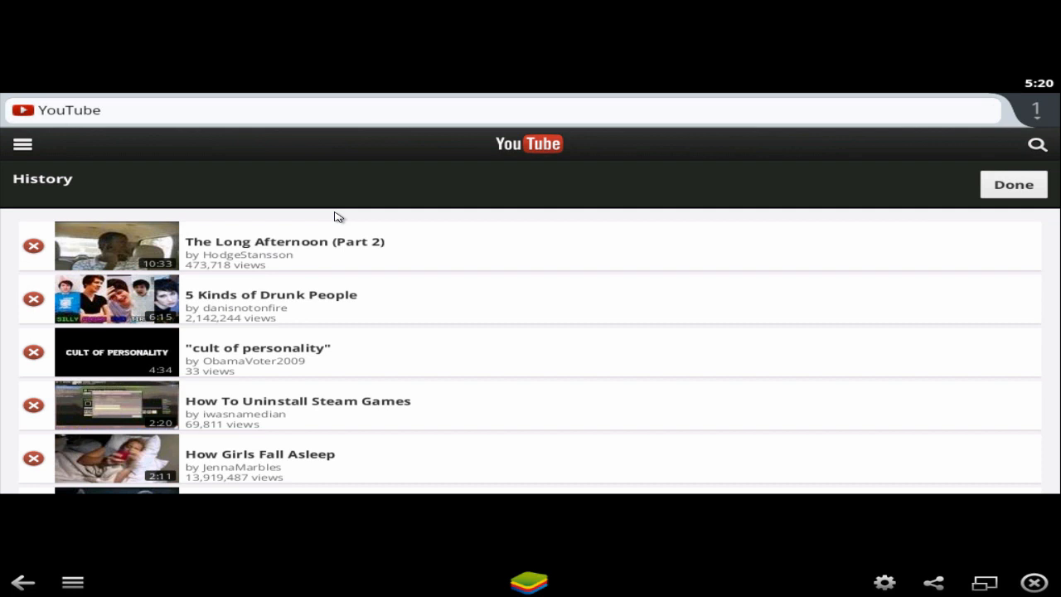
mouse_move(315, 209)
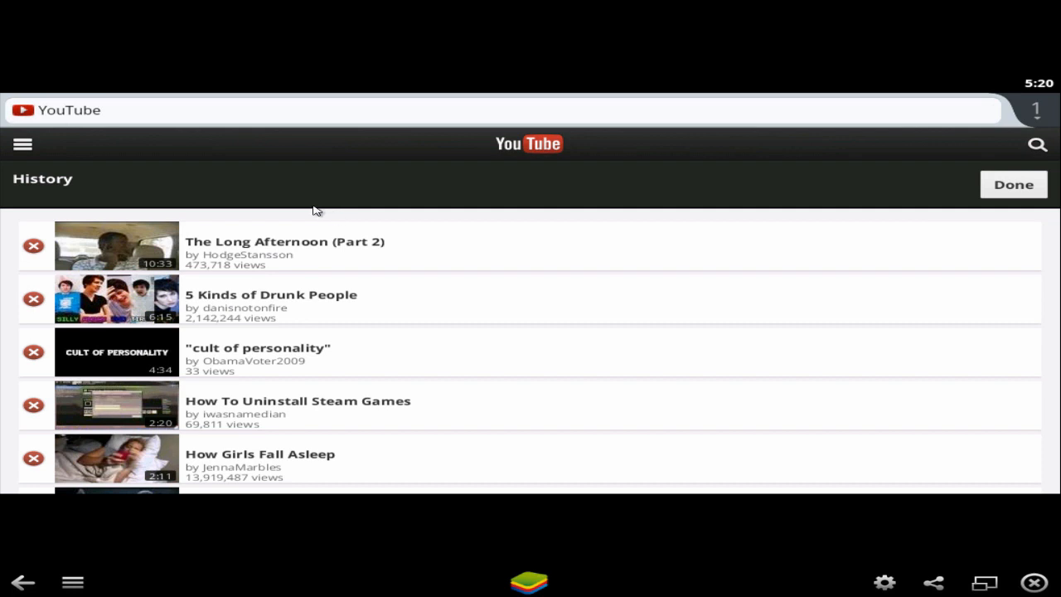
mouse_move(329, 205)
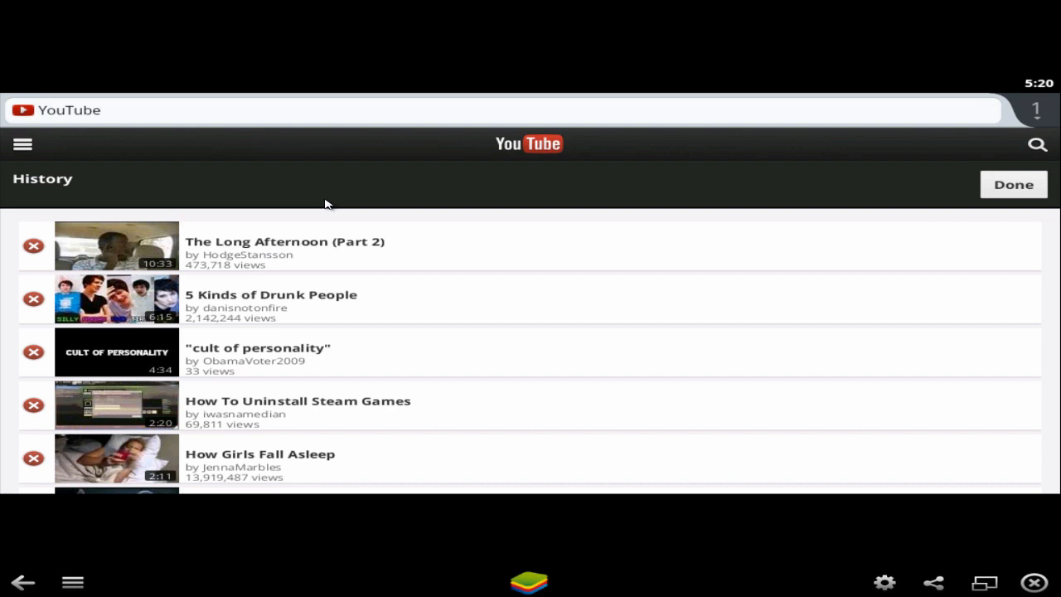
mouse_move(340, 274)
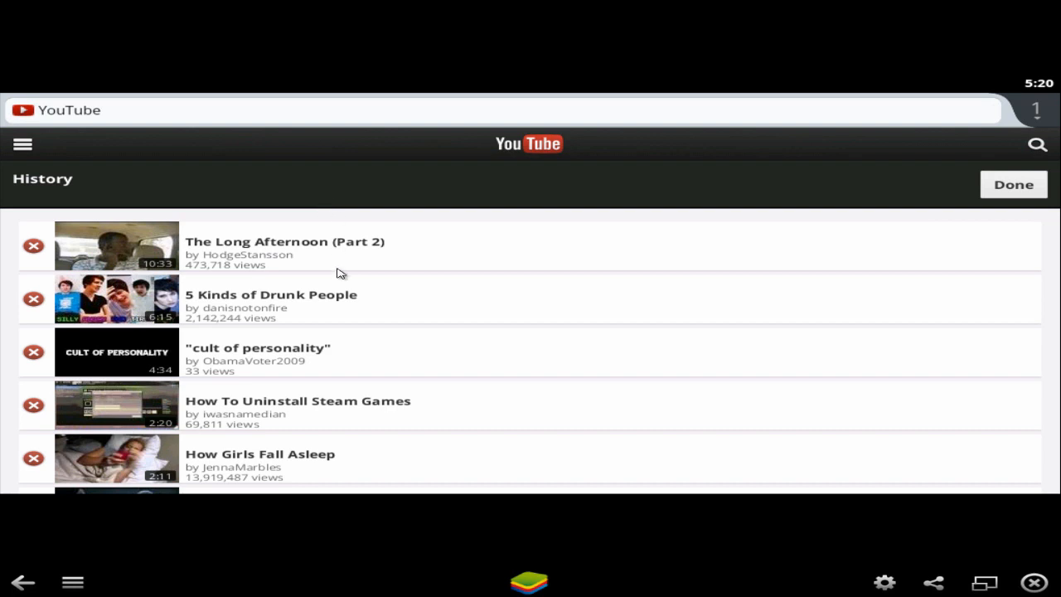
mouse_move(1021, 252)
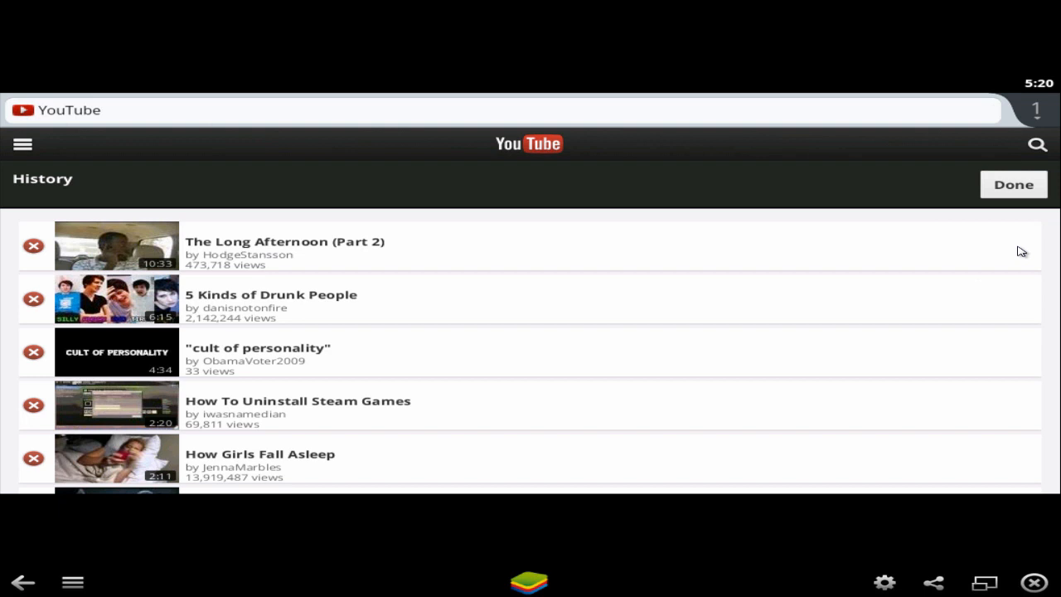
mouse_move(617, 254)
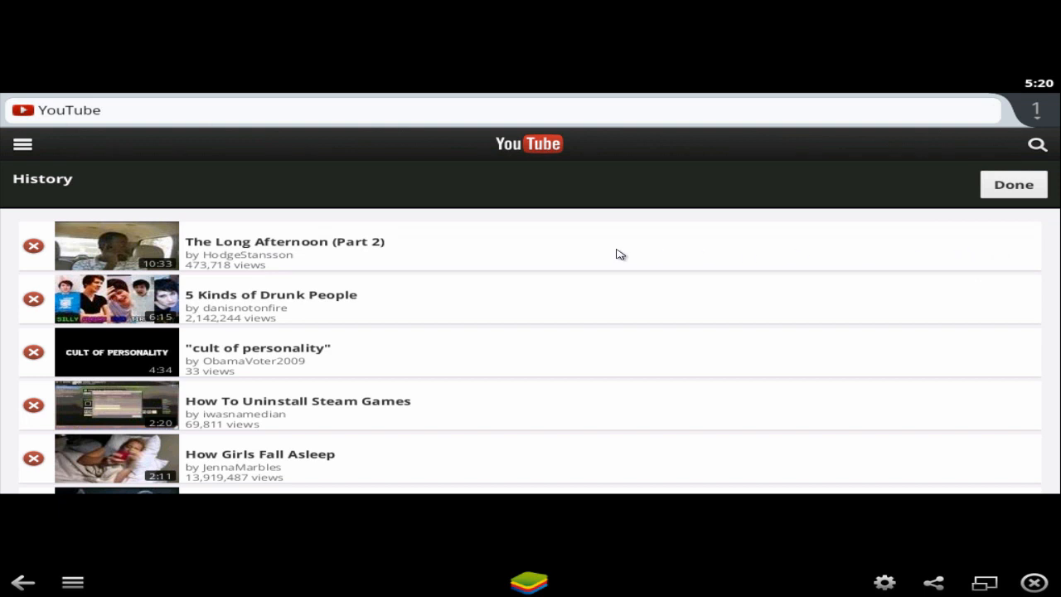
mouse_move(474, 209)
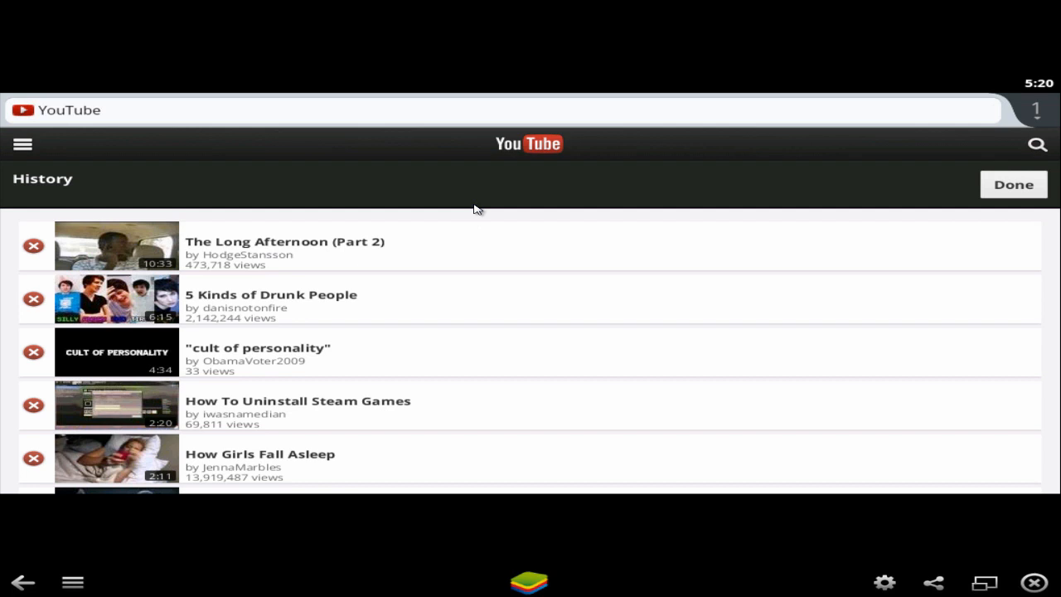
mouse_move(441, 208)
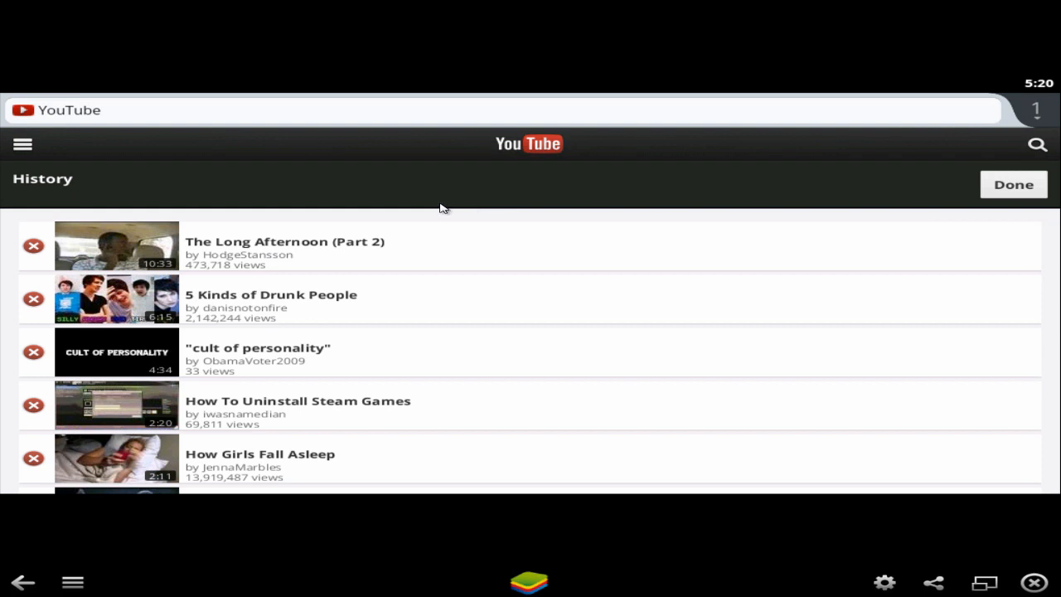
mouse_move(417, 206)
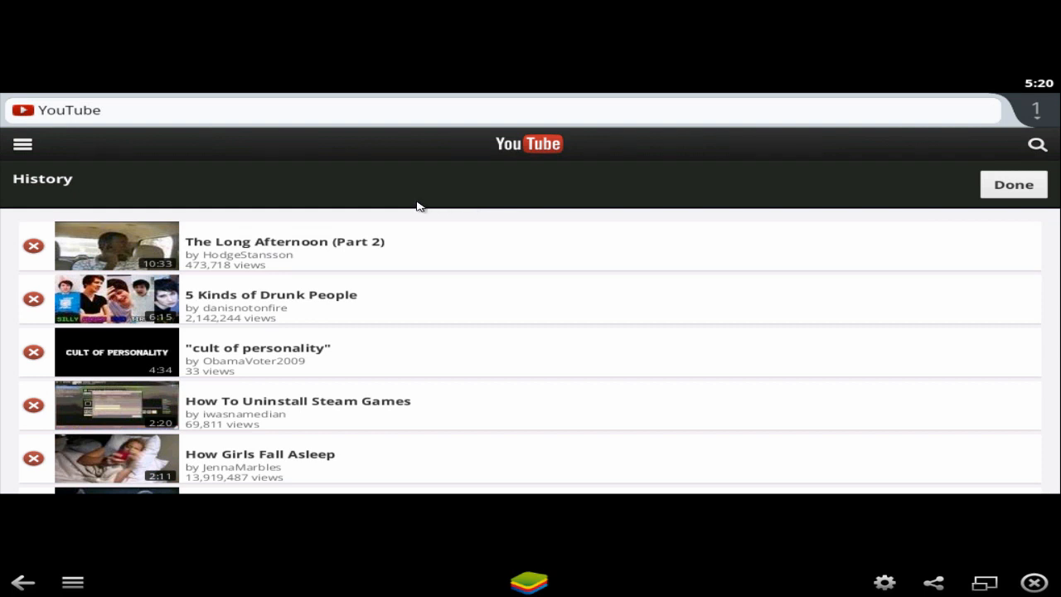
mouse_move(72, 258)
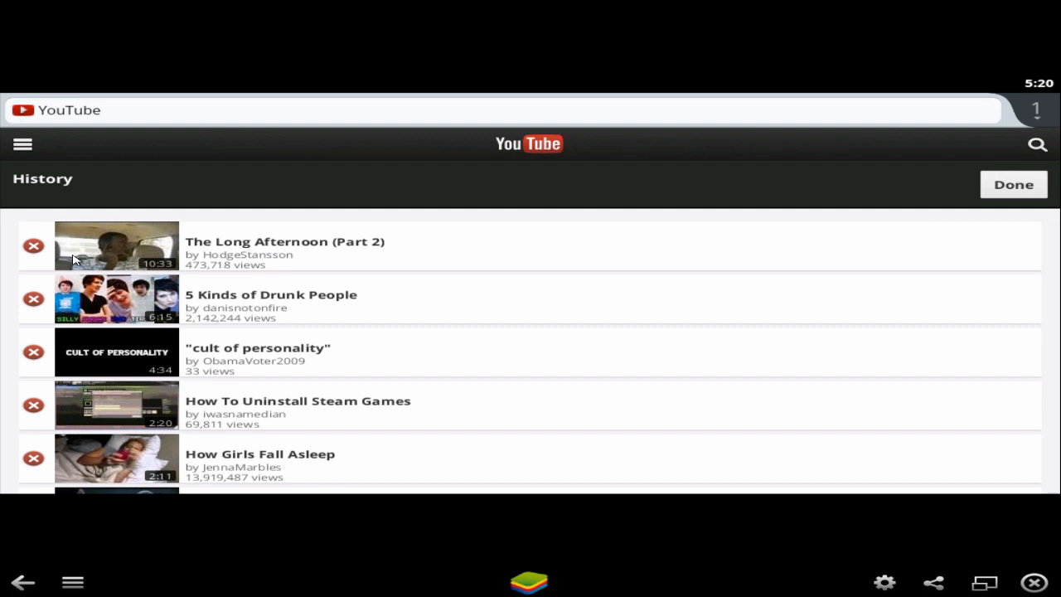
mouse_move(206, 259)
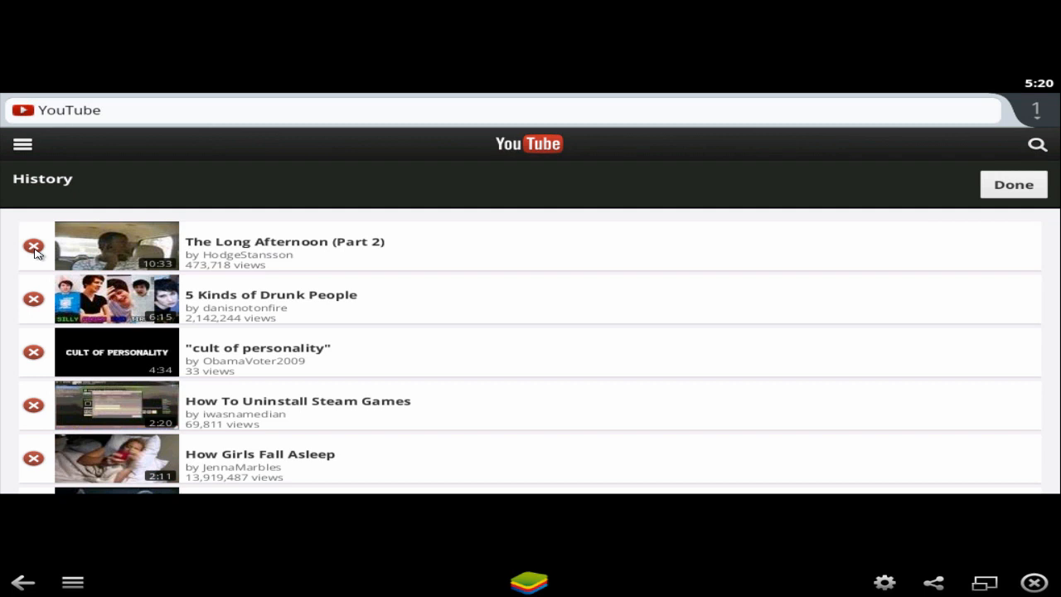
click(31, 246)
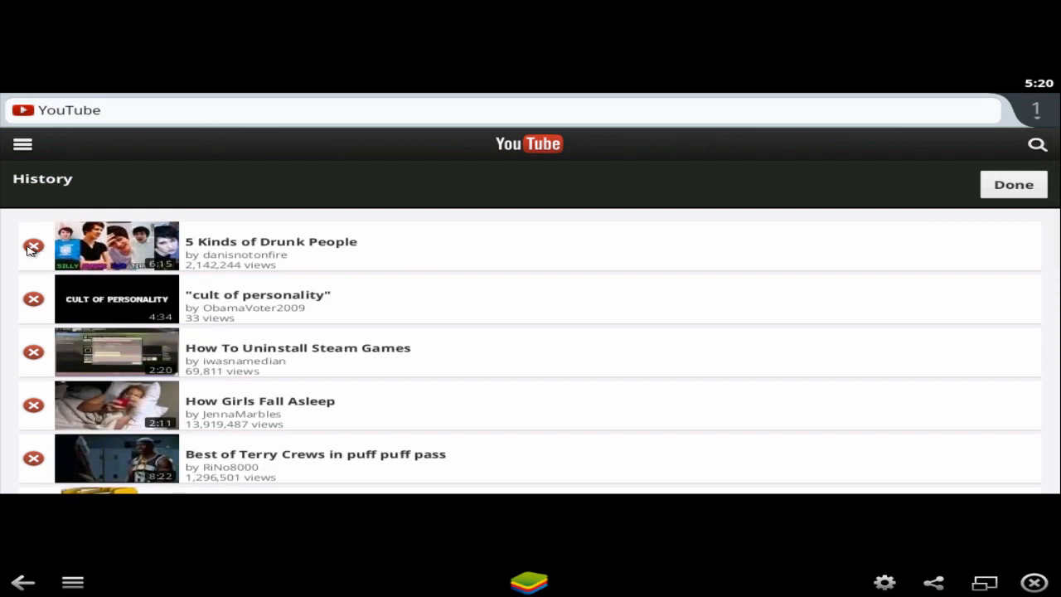
click(32, 245)
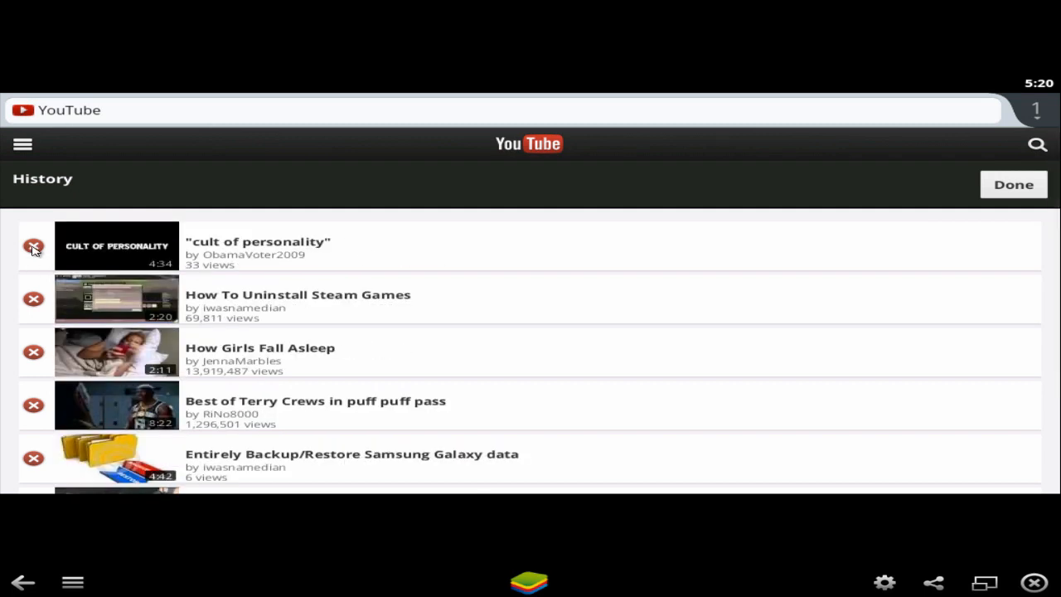
click(33, 246)
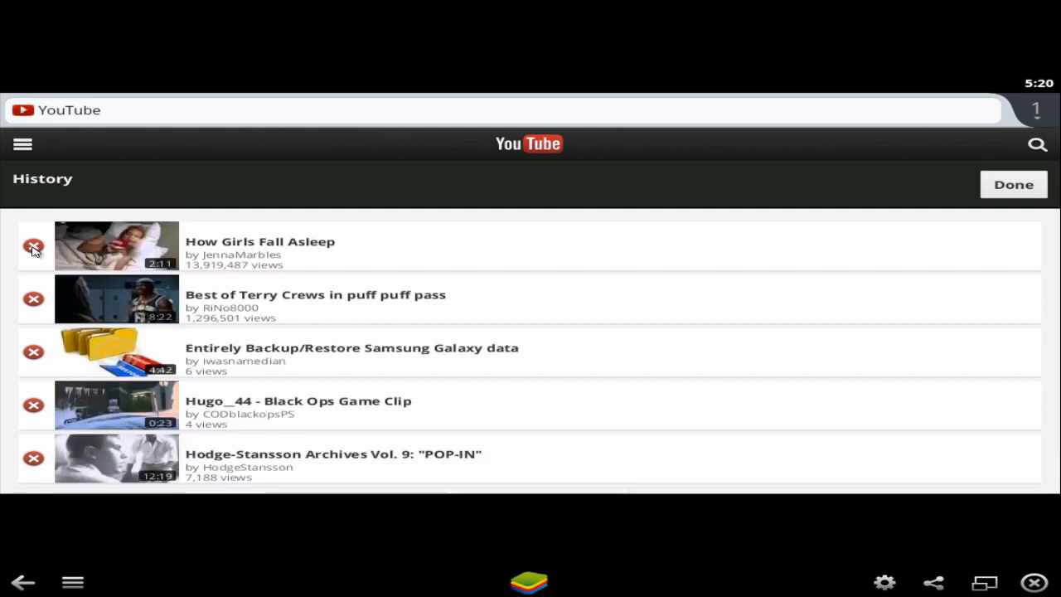
click(33, 245)
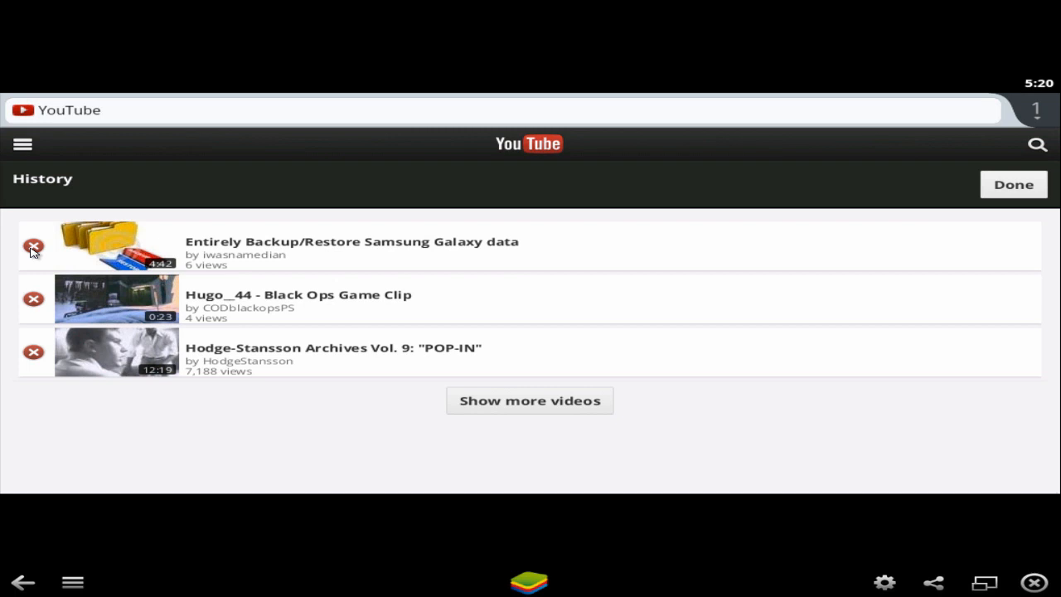
click(32, 245)
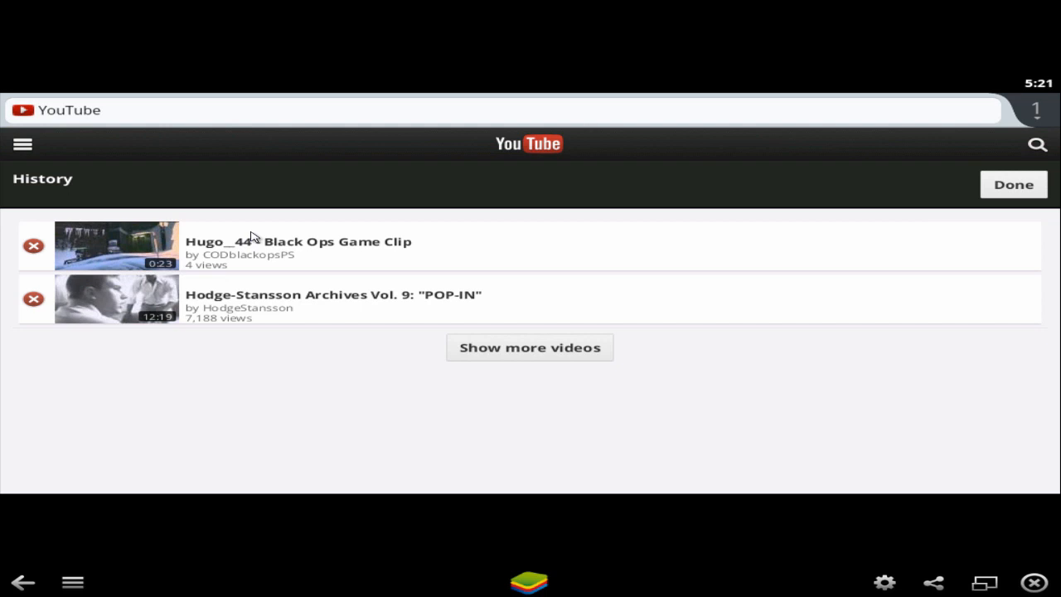
mouse_move(1026, 196)
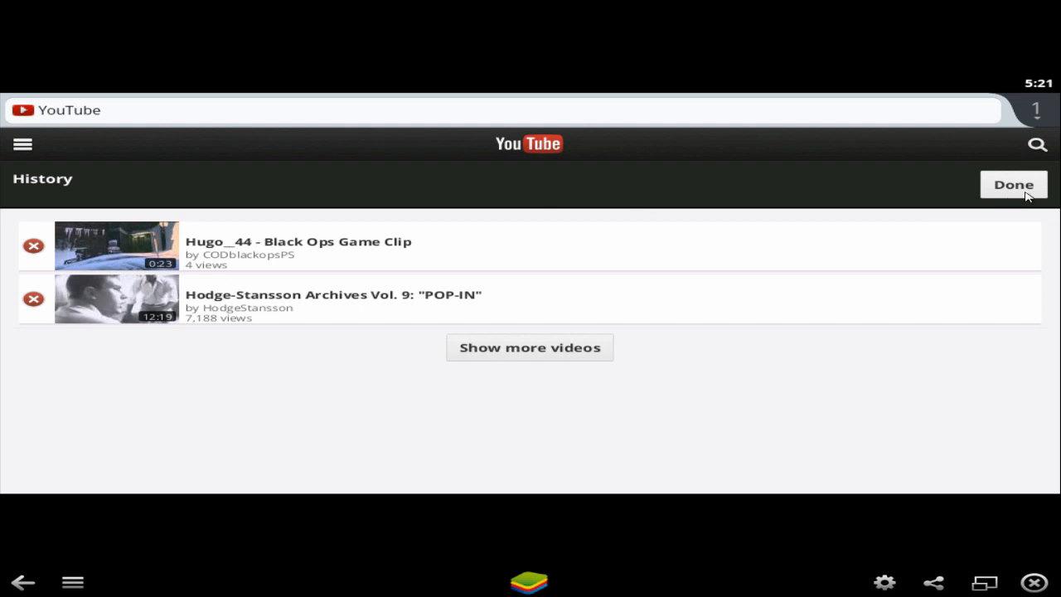
mouse_move(467, 406)
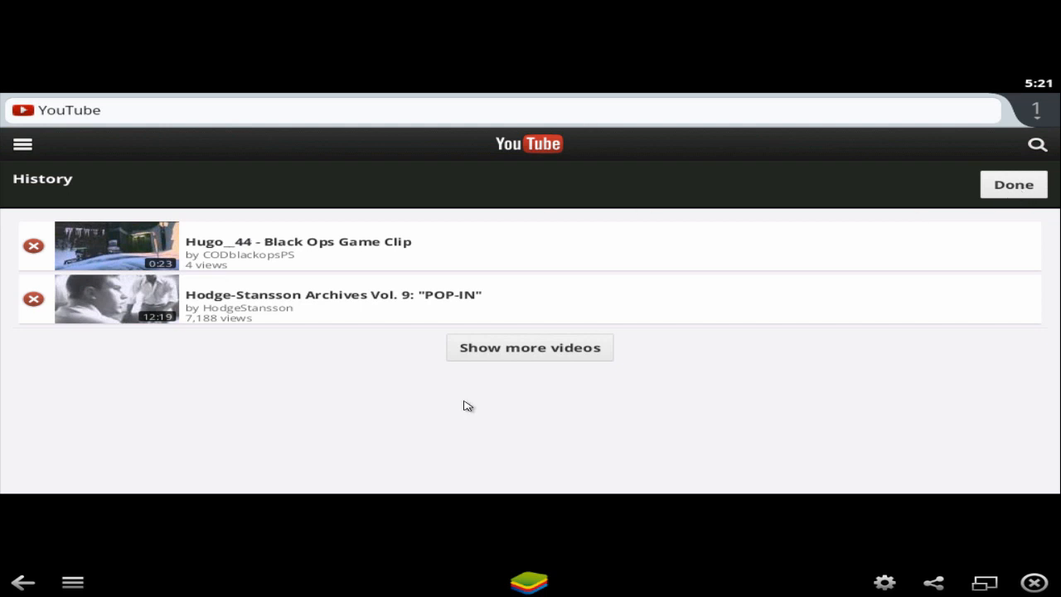
mouse_move(535, 355)
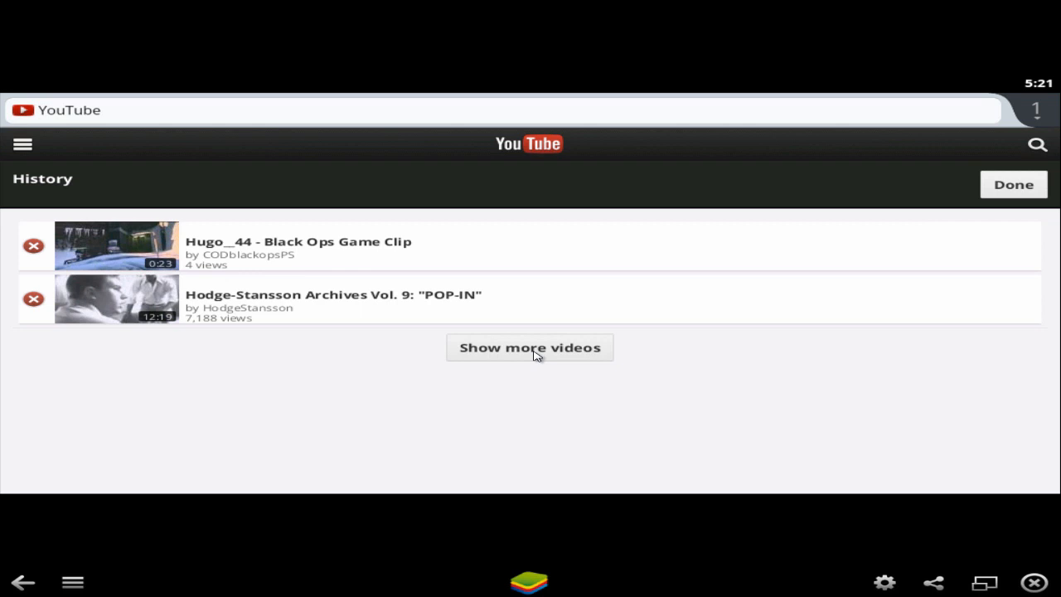
mouse_move(830, 222)
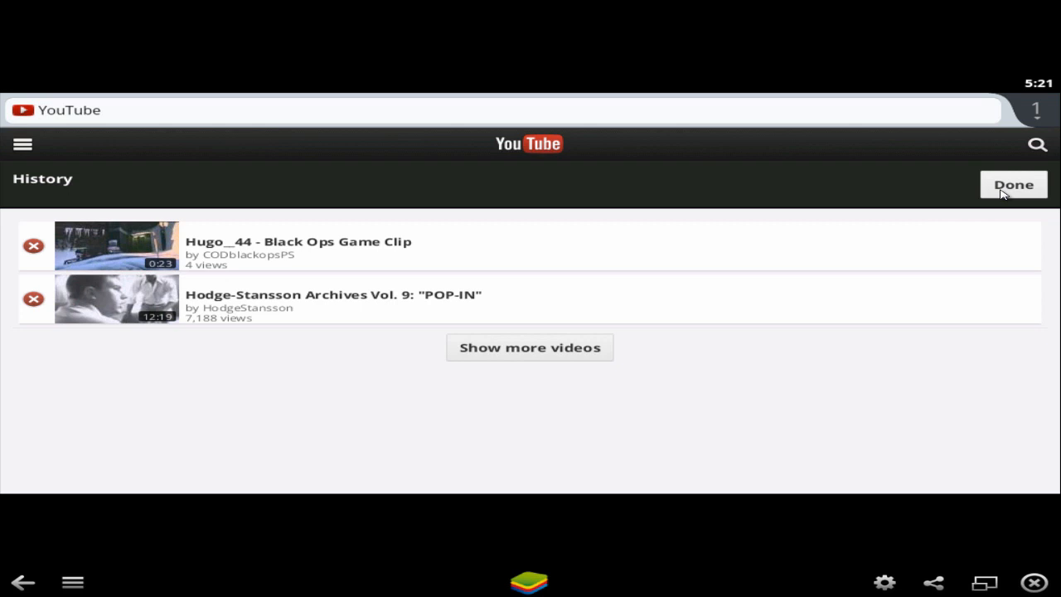
mouse_move(991, 192)
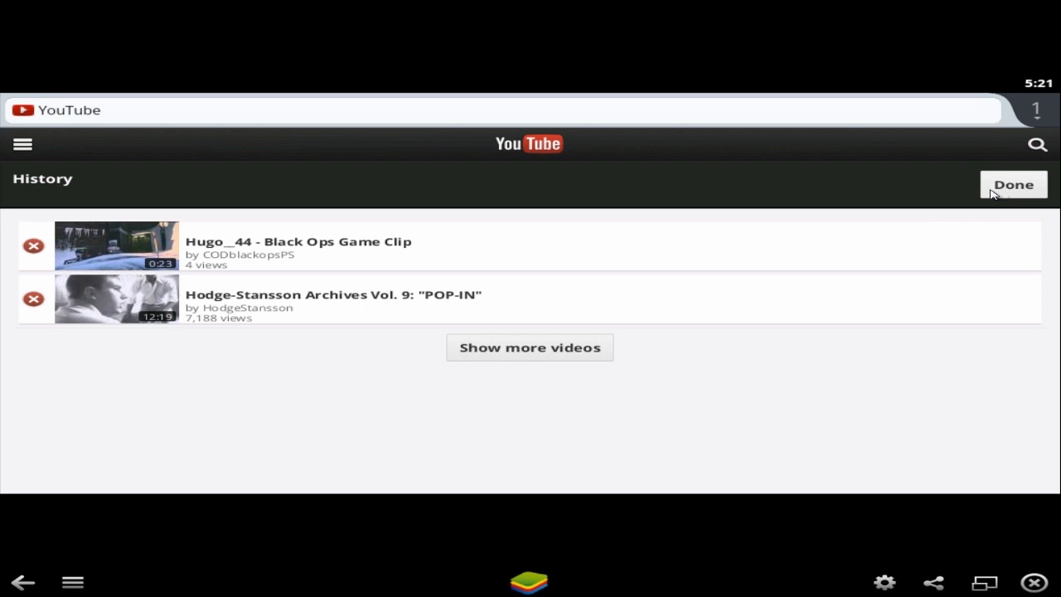
- Exit History editing mode, leaving only the Hugo_44 and Hodge-Stansson Archives videos
click(1013, 184)
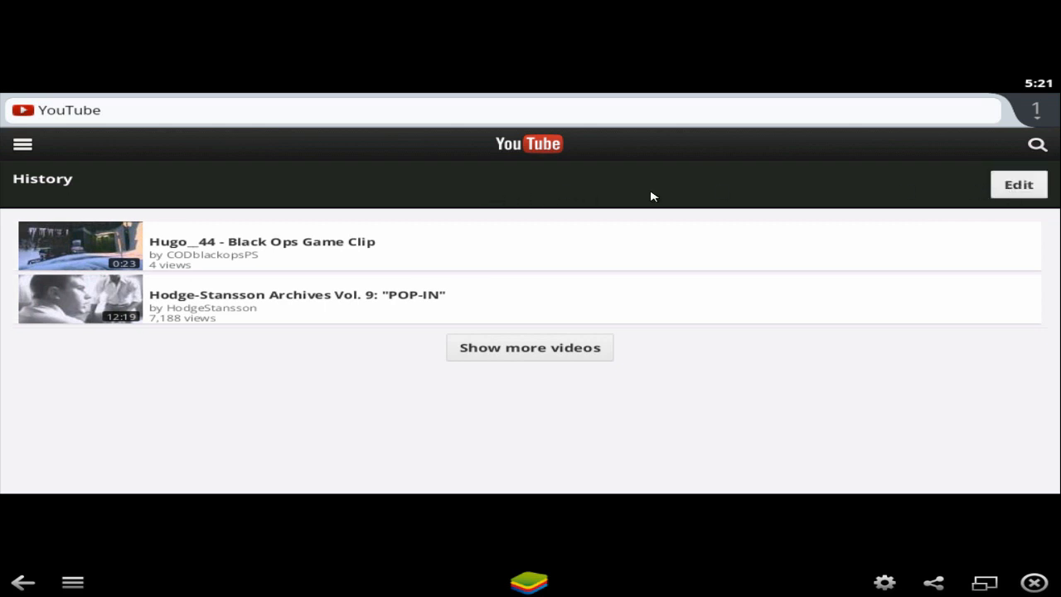
mouse_move(1018, 196)
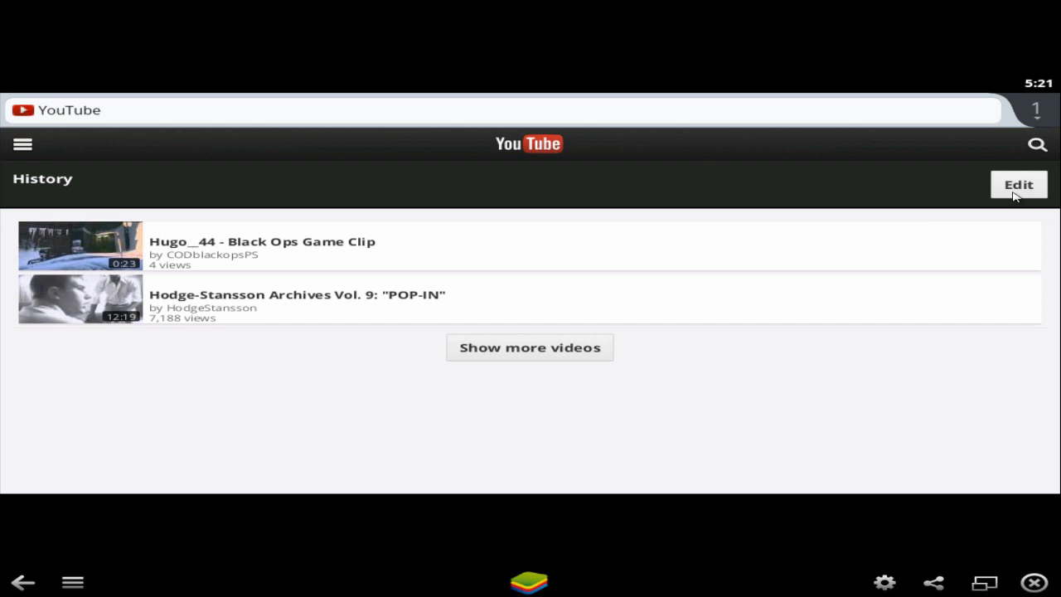
mouse_move(5, 263)
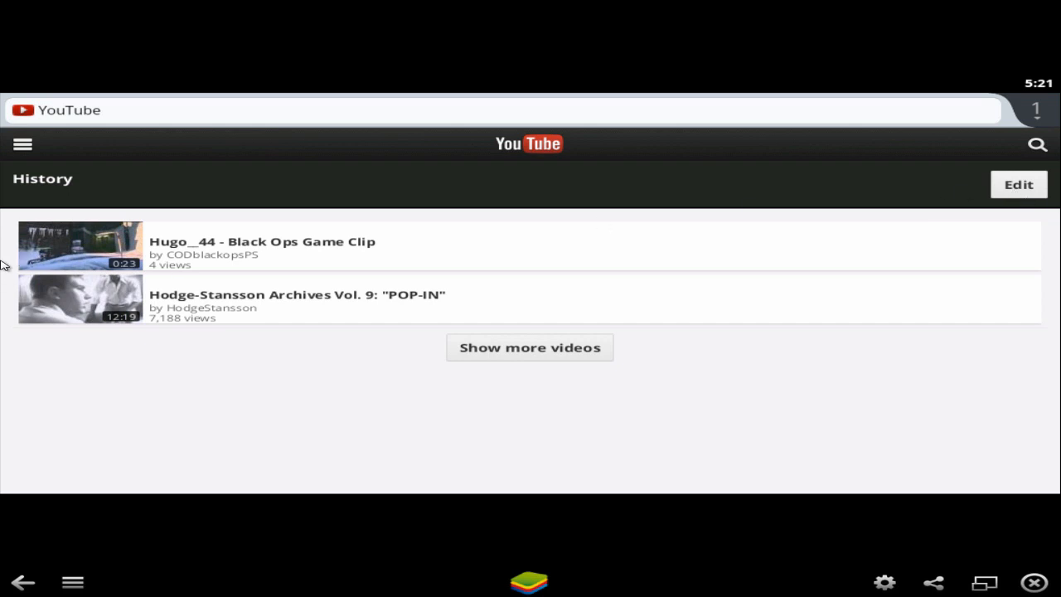
mouse_move(33, 265)
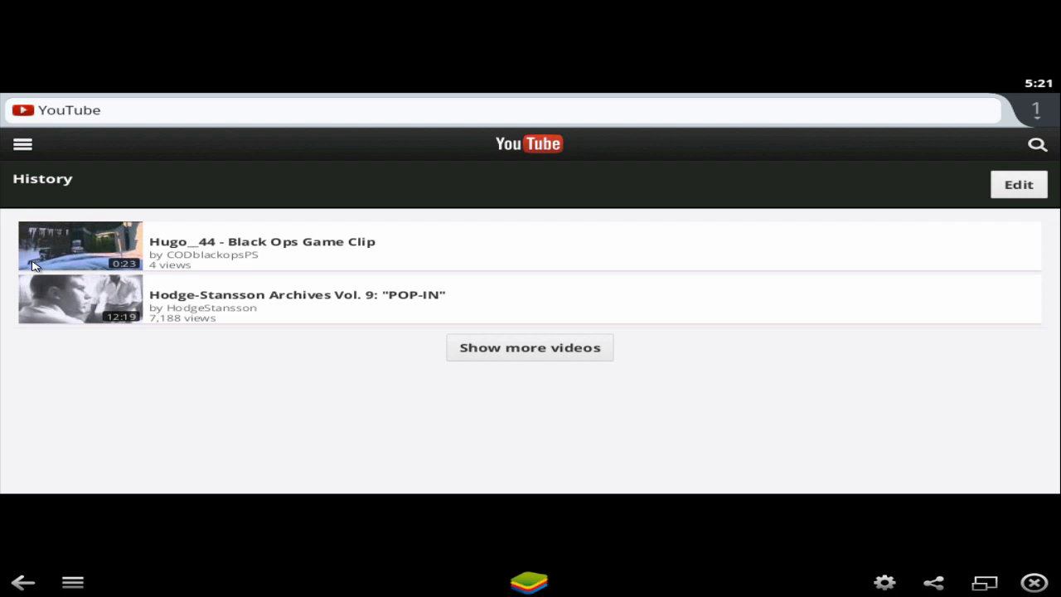
mouse_move(1030, 199)
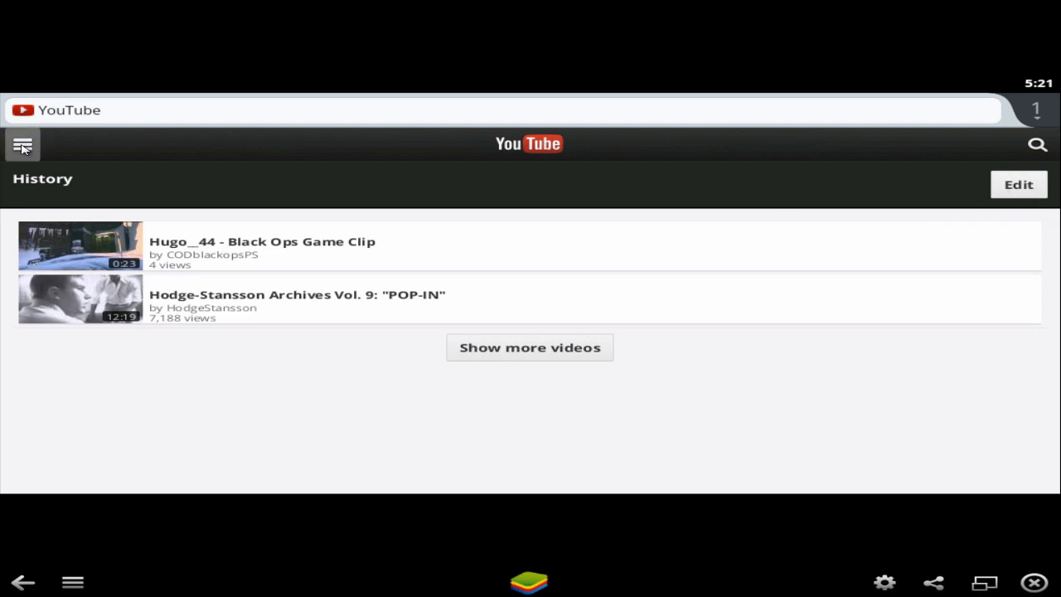
- Visit your own channel page, then head back toward a reloaded Watch History
click(23, 146)
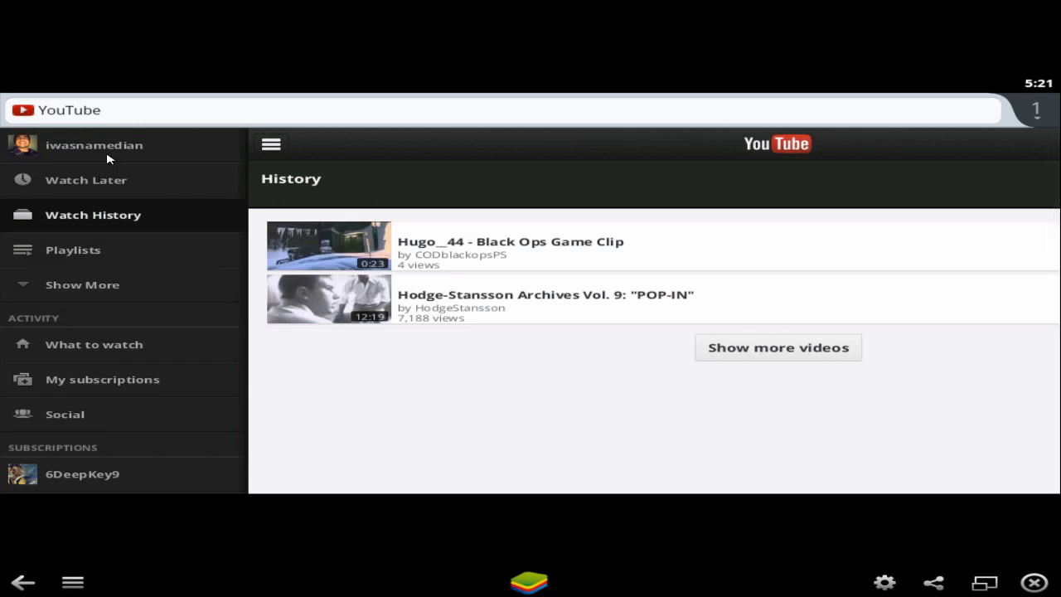
click(93, 144)
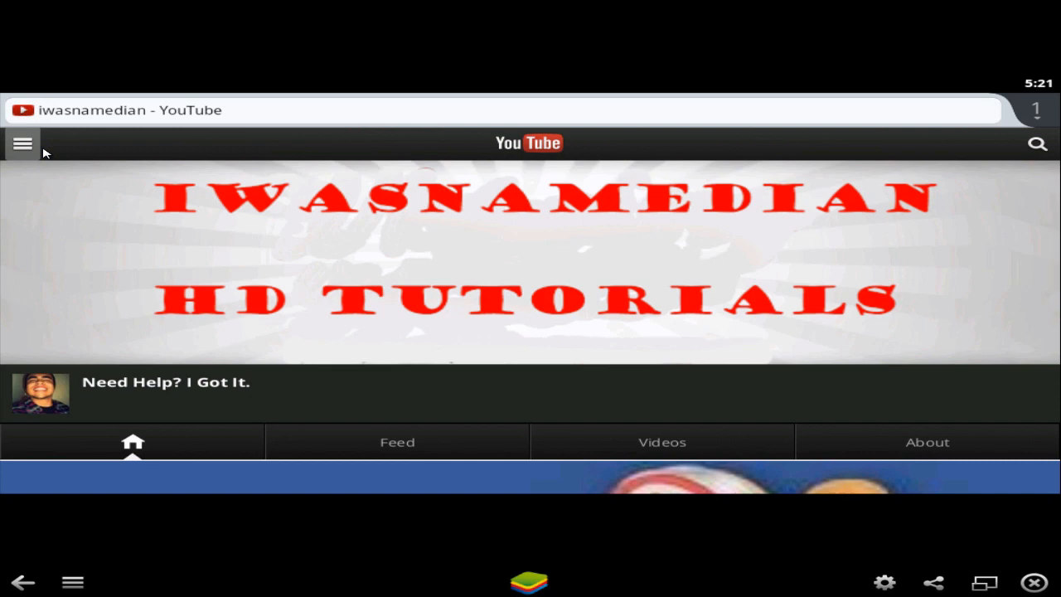
click(23, 142)
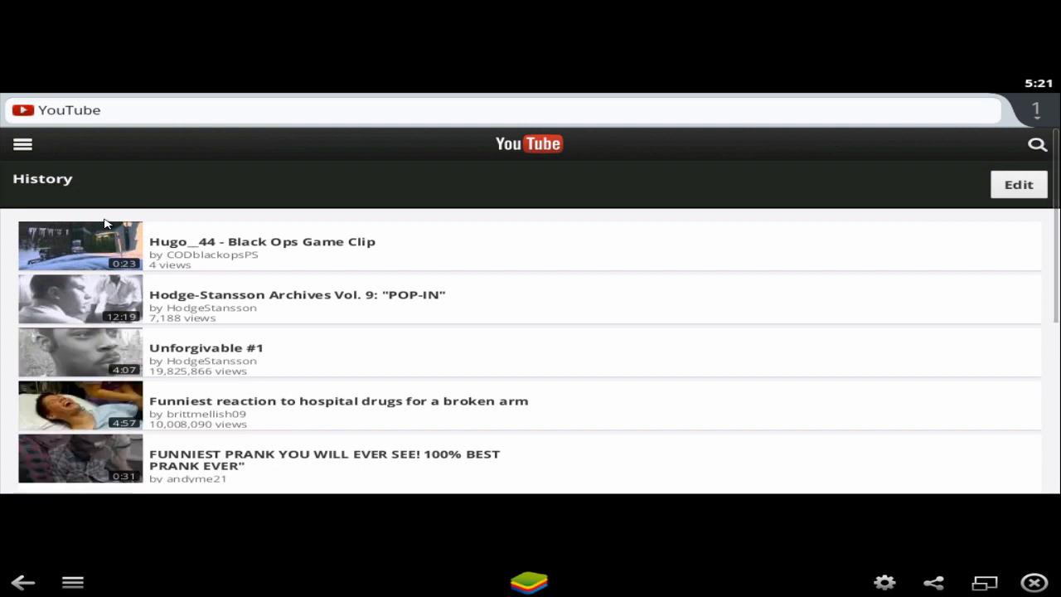
mouse_move(172, 255)
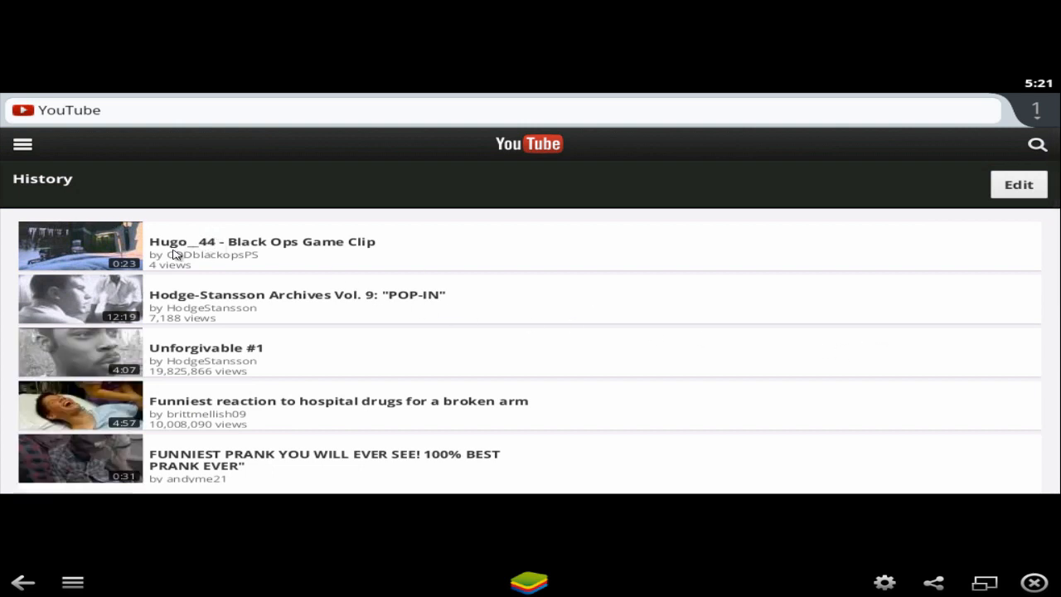
mouse_move(279, 232)
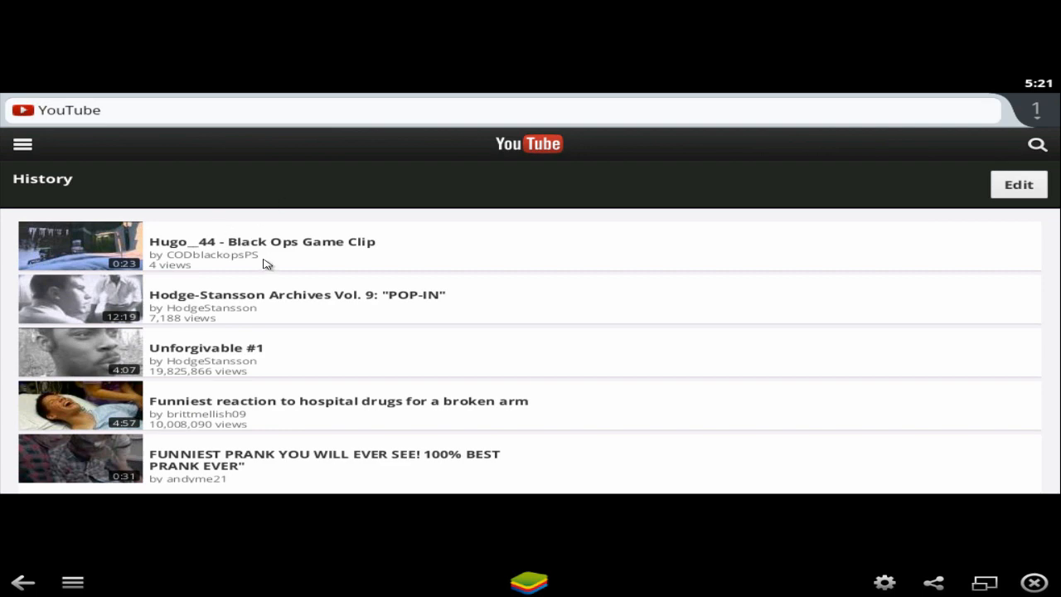
scroll(down, 3)
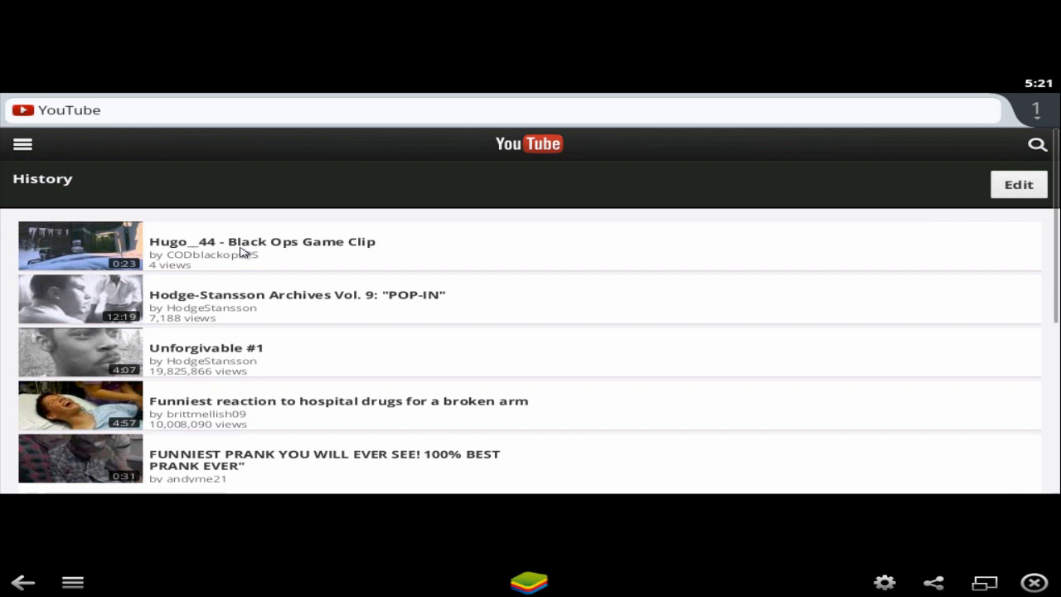
scroll(down, 3)
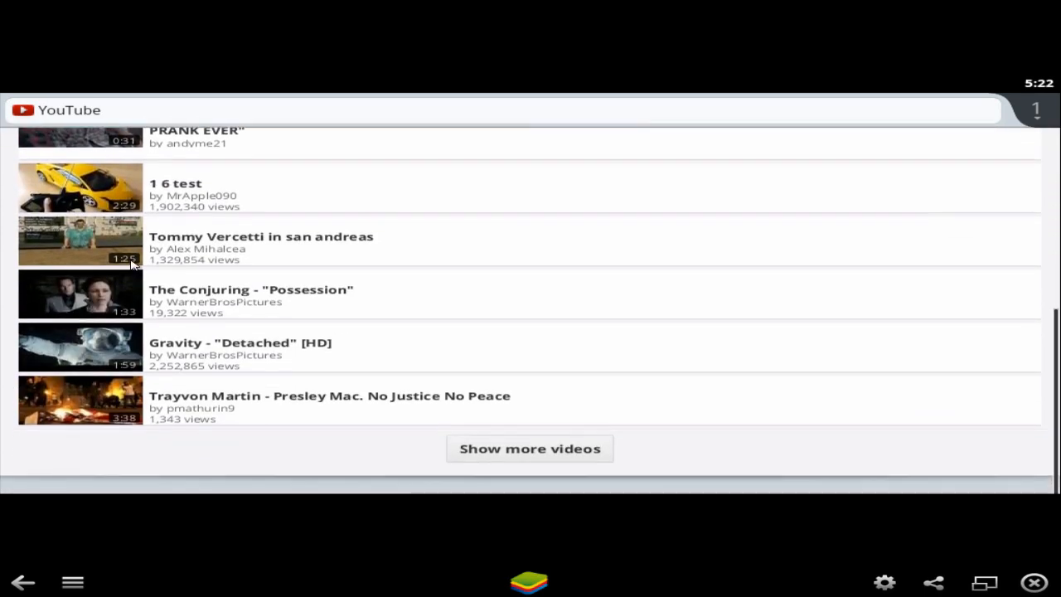